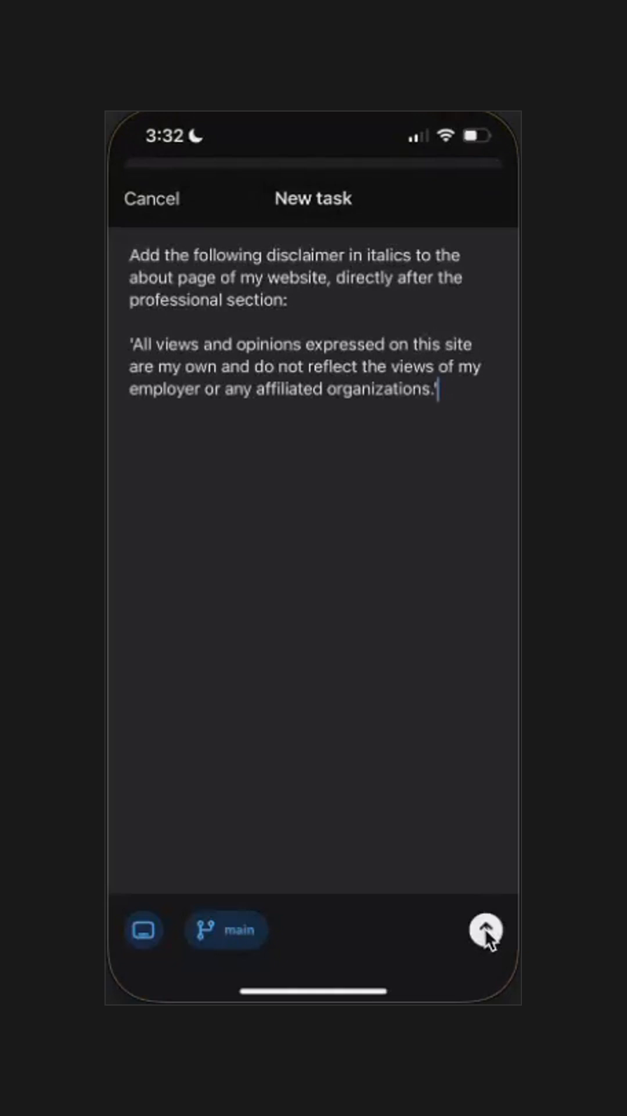
Send the Codex task asking for an italic disclaimer after the About page's Professional section.
{"action": "left_click", "coordinate": [486, 930]}
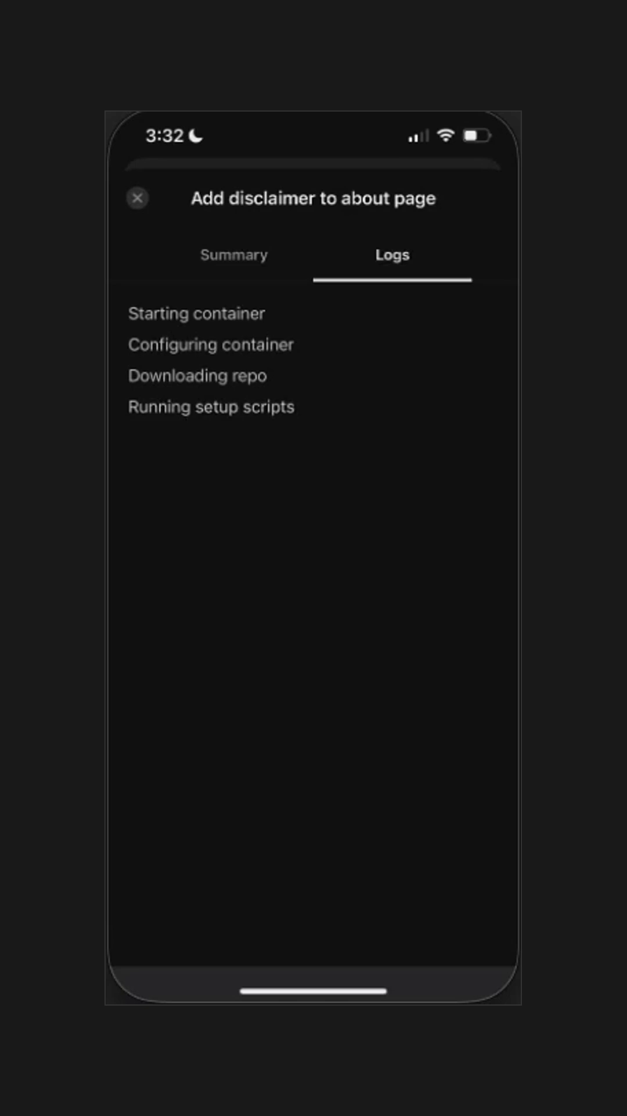
Open the completed 'Add disclaimer to about page' task to read its summary.
{"action": "left_click", "coordinate": [234, 255]}
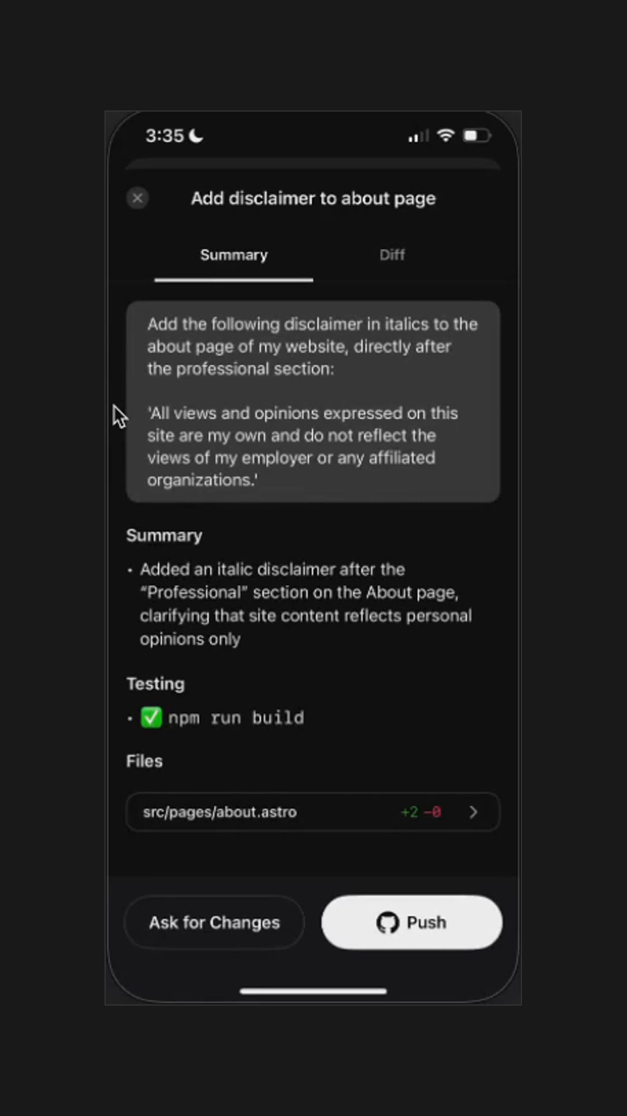
{"action": "mouse_move", "coordinate": [406, 264]}
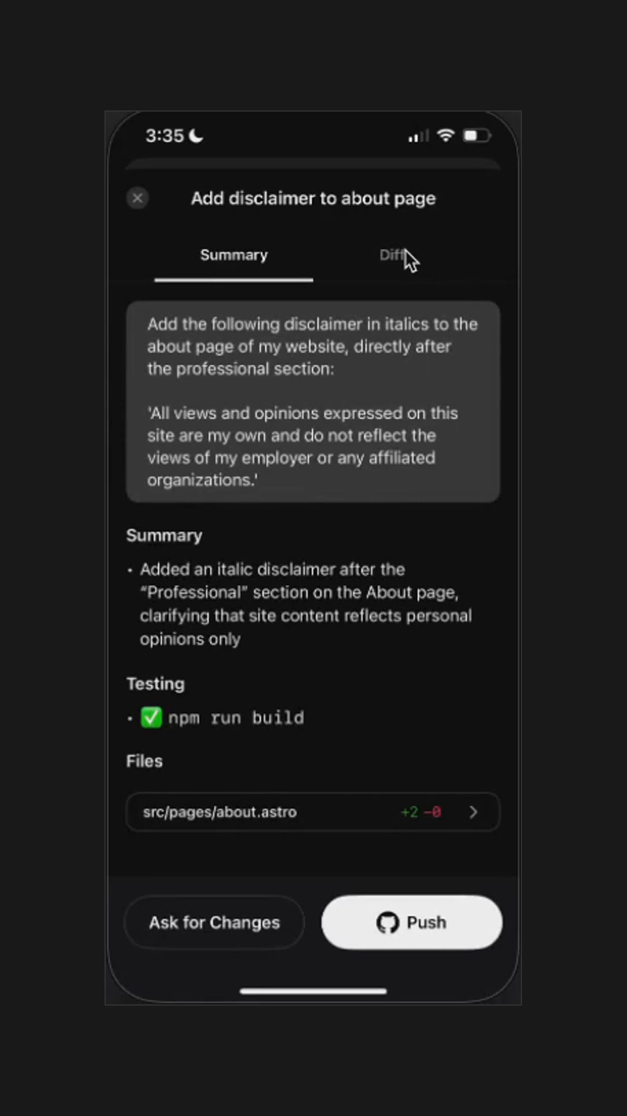
Review the new italic paragraph in about.astro's diff and create a regular pull request.
{"action": "left_click", "coordinate": [392, 254]}
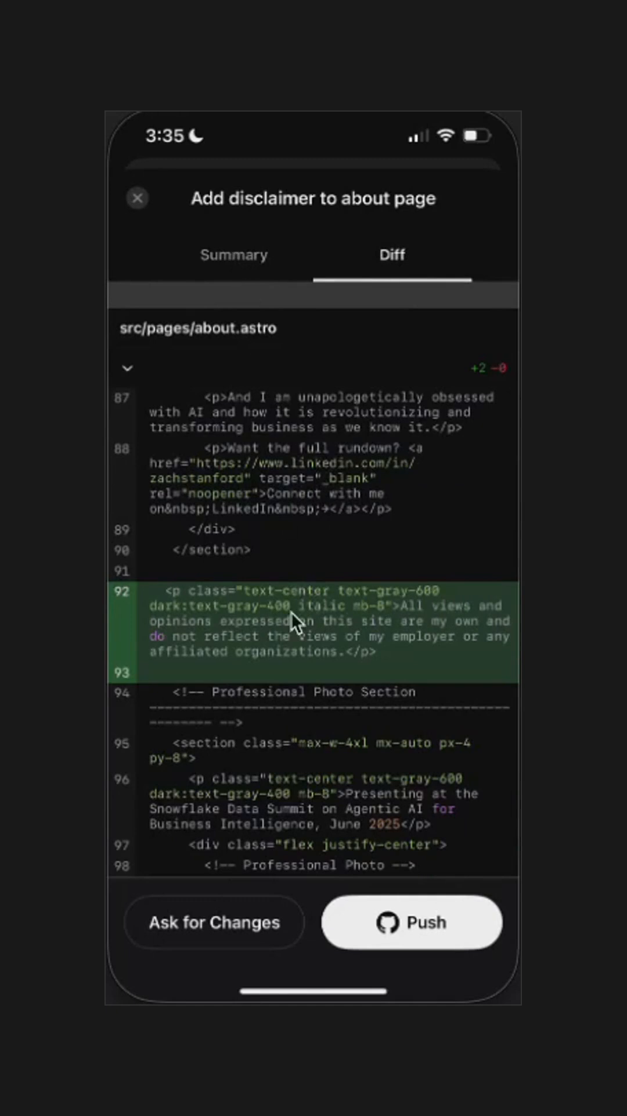
{"action": "left_click", "coordinate": [412, 922]}
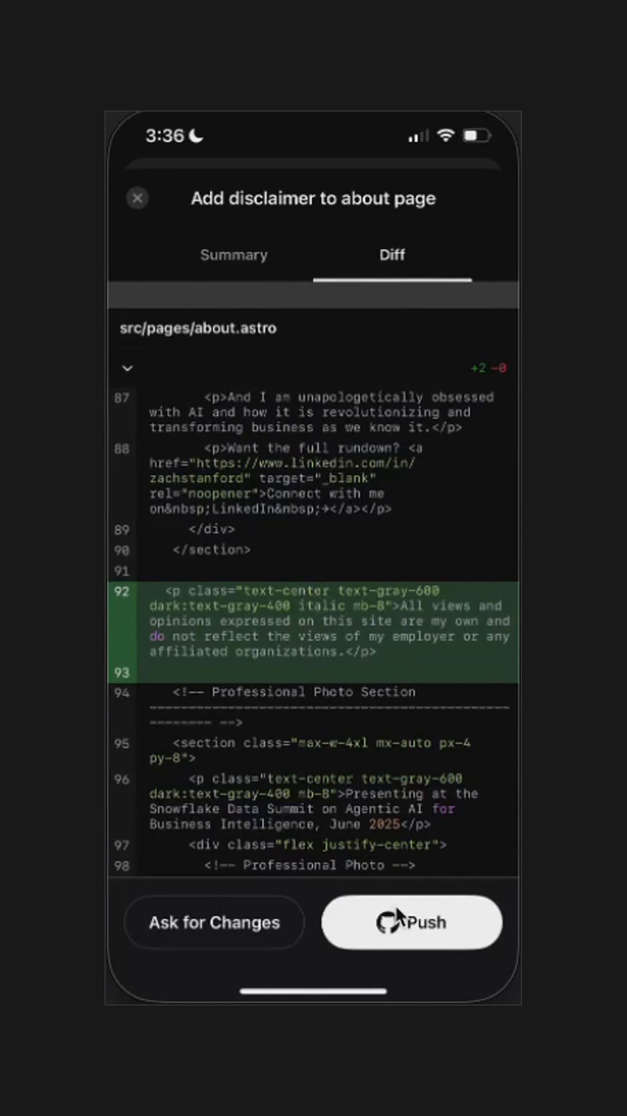
{"action": "left_click", "coordinate": [412, 921]}
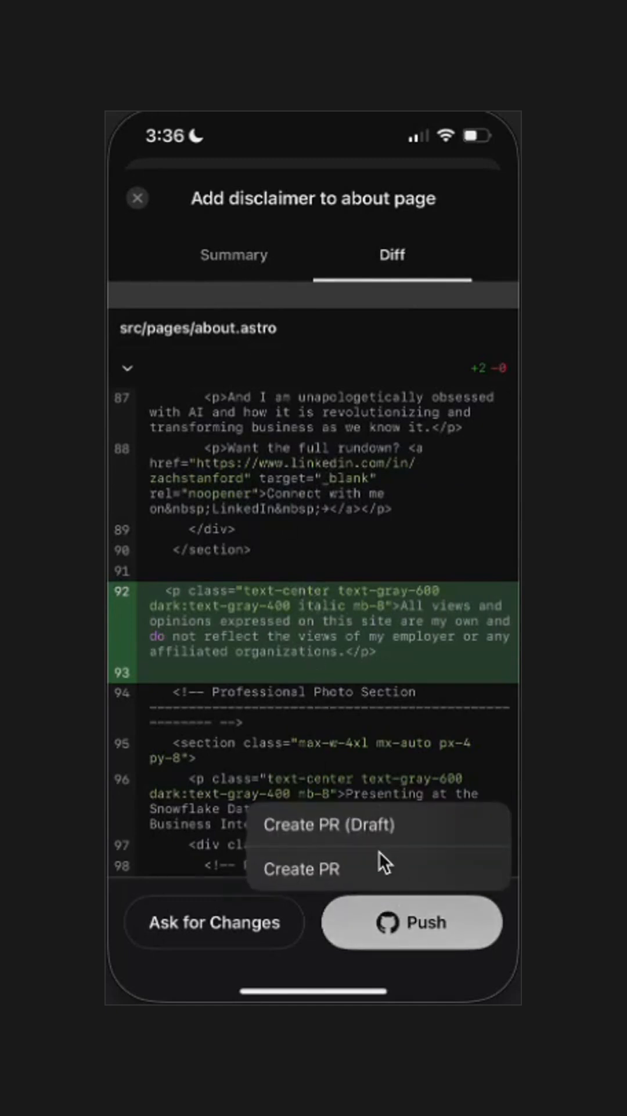
{"action": "left_click", "coordinate": [301, 868]}
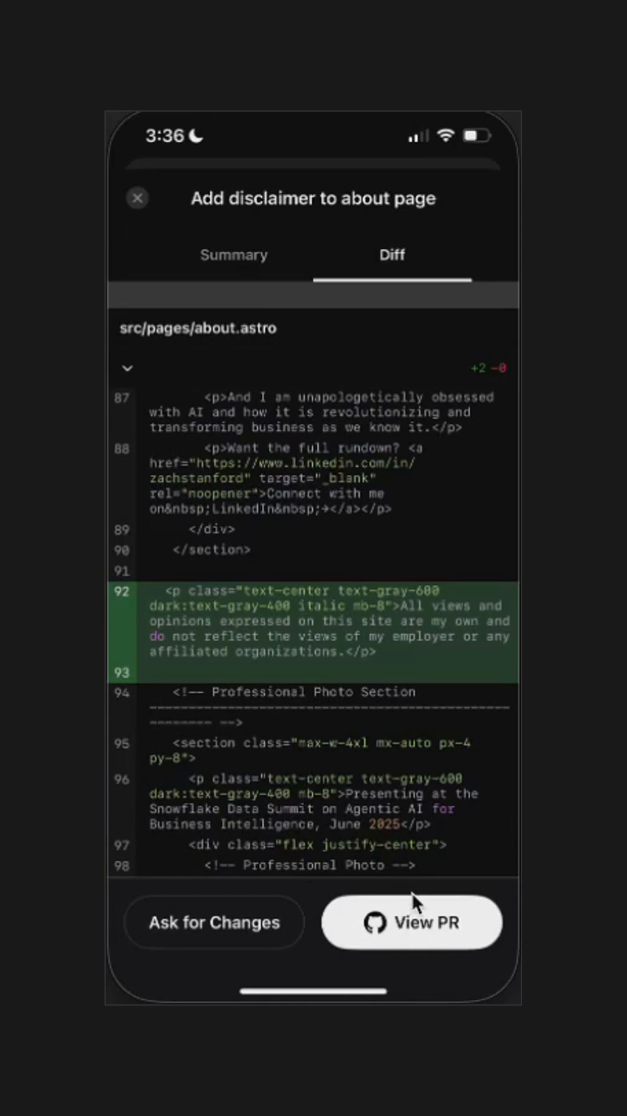
Merge the disclaimer pull request on GitHub with the default merge message.
{"action": "left_click", "coordinate": [413, 921]}
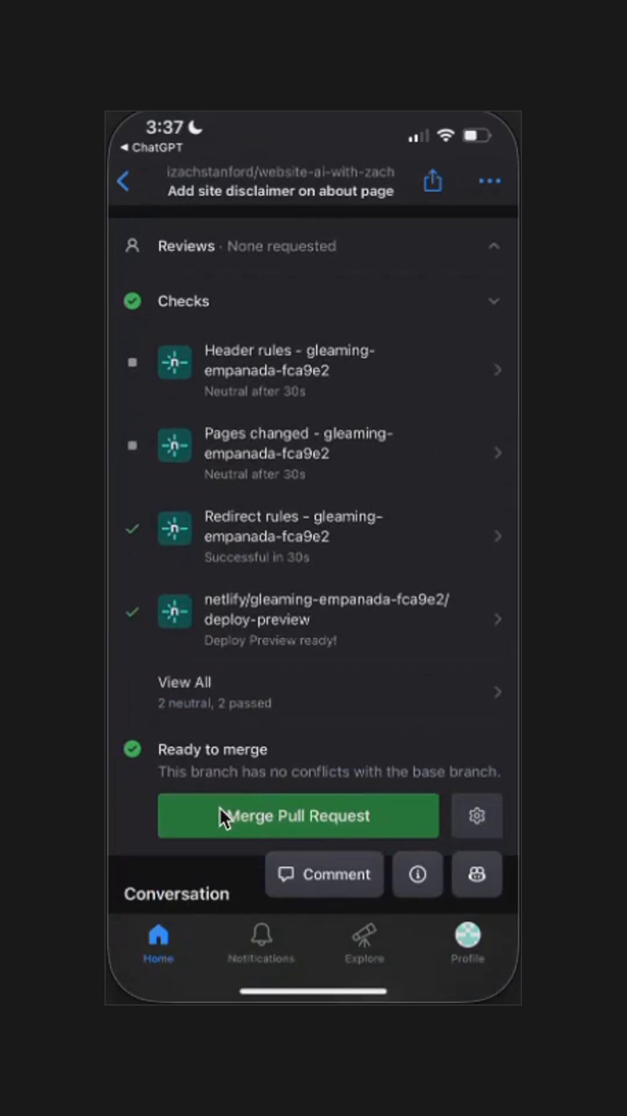
{"action": "left_click", "coordinate": [298, 815]}
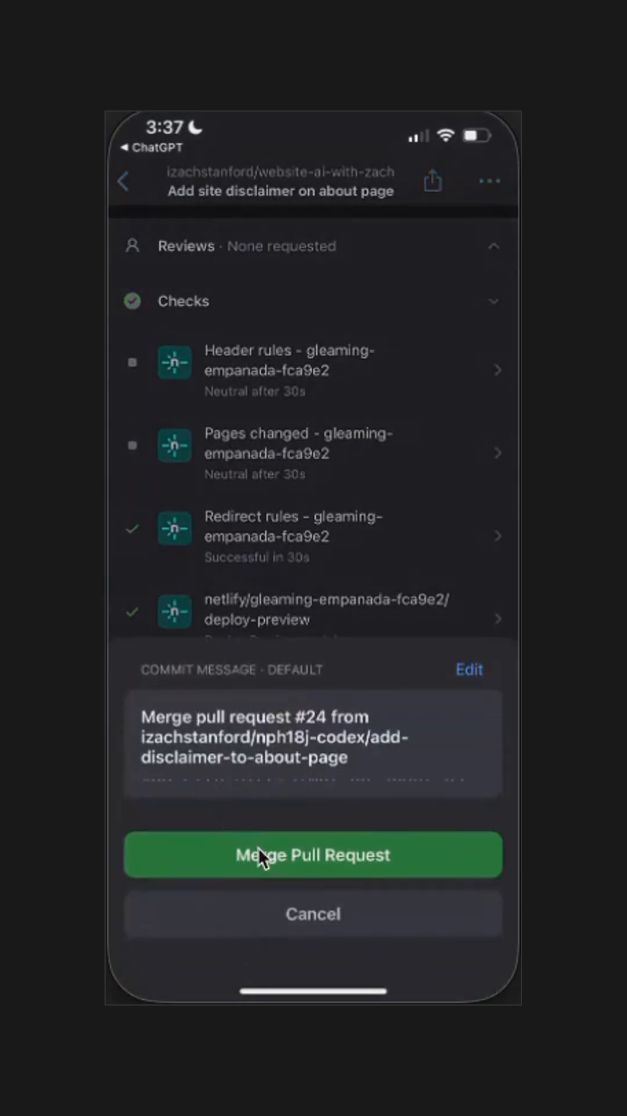
{"action": "left_click", "coordinate": [313, 854]}
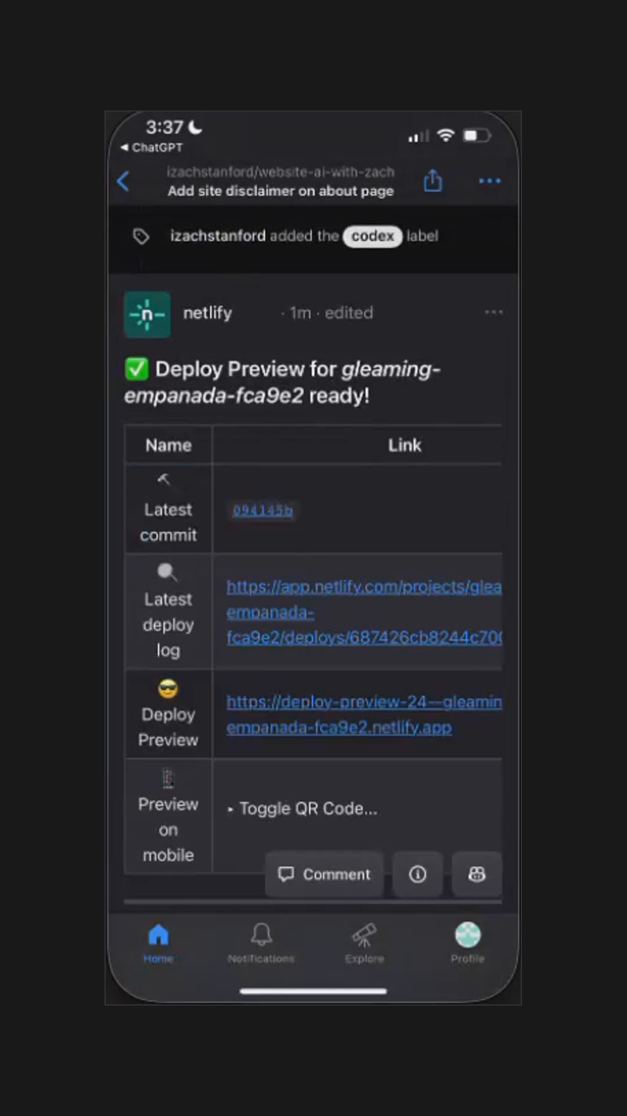
{"action": "scroll", "scroll_direction": "down", "scroll_amount": 3}
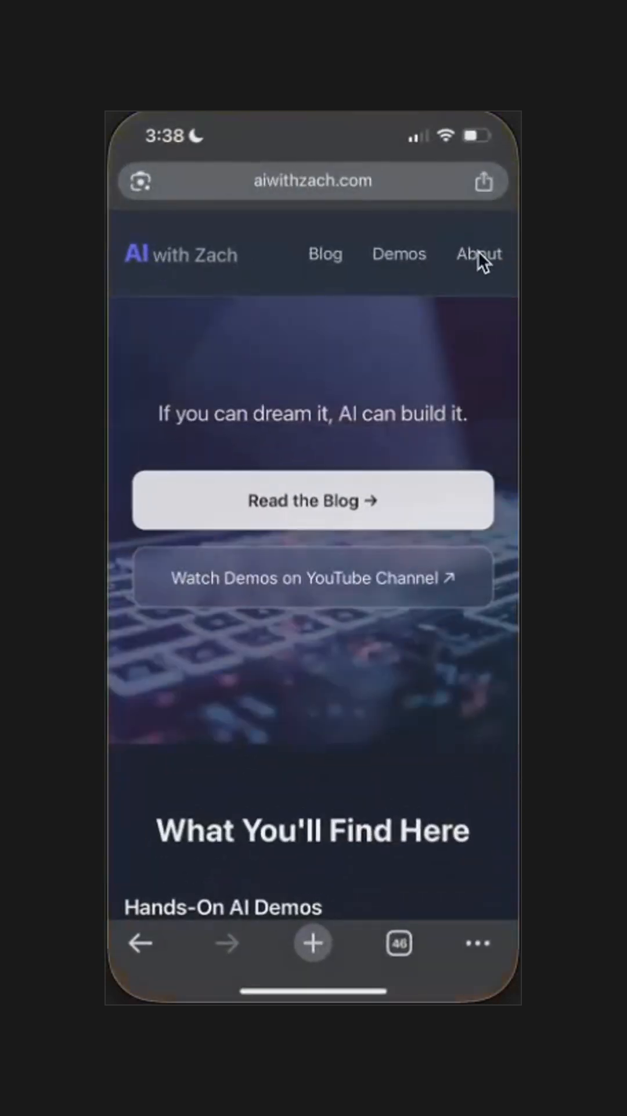
Go to aiwithzach.com's About page and scroll to the disclaimer below Professional.
{"action": "left_click", "coordinate": [478, 254]}
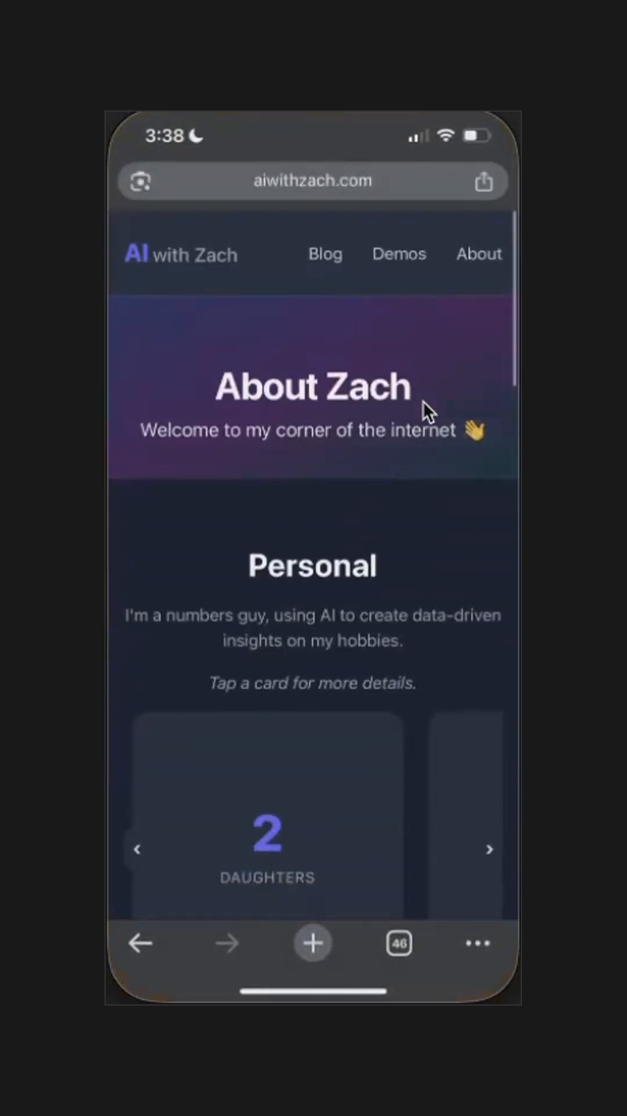
{"action": "scroll", "scroll_direction": "down", "scroll_amount": 3}
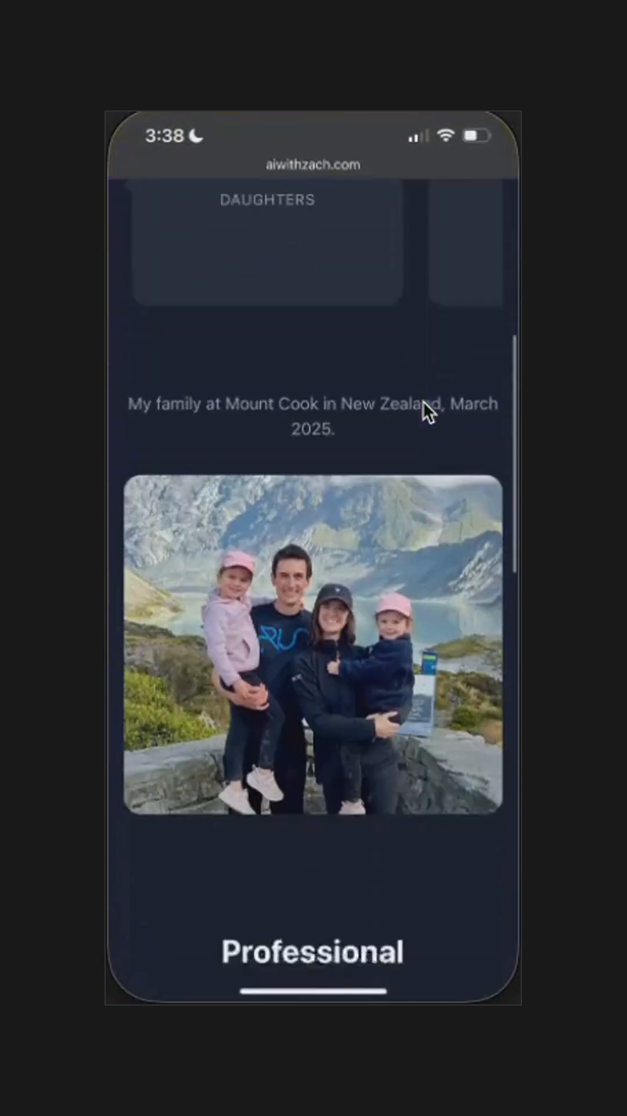
{"action": "scroll", "scroll_direction": "down", "scroll_amount": 3}
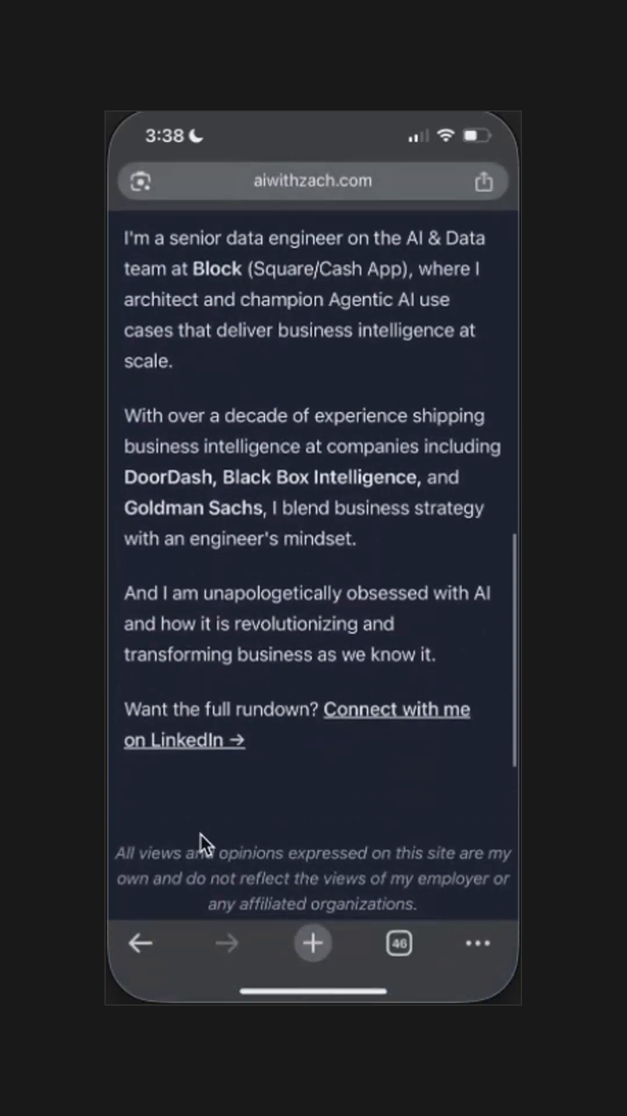
{"action": "mouse_move", "coordinate": [341, 833]}
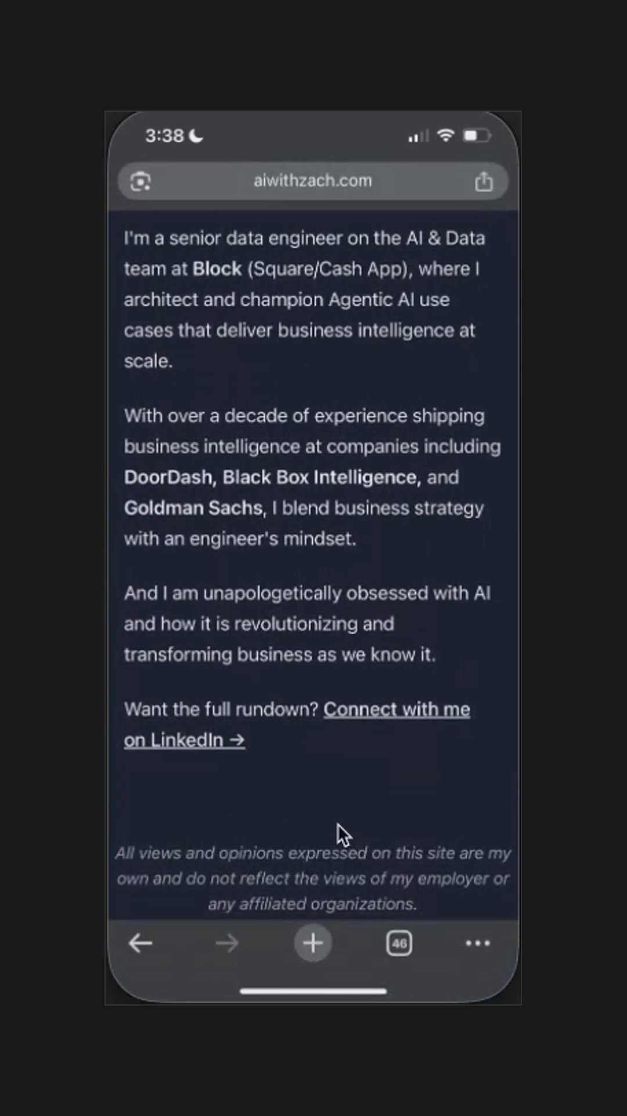
{"action": "mouse_move", "coordinate": [318, 471]}
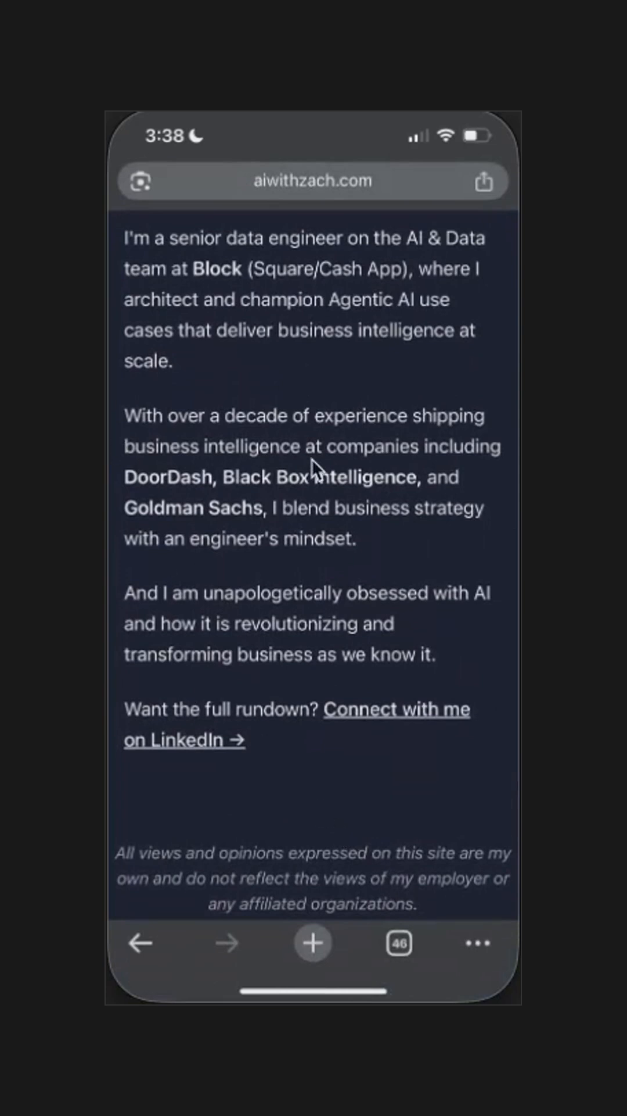